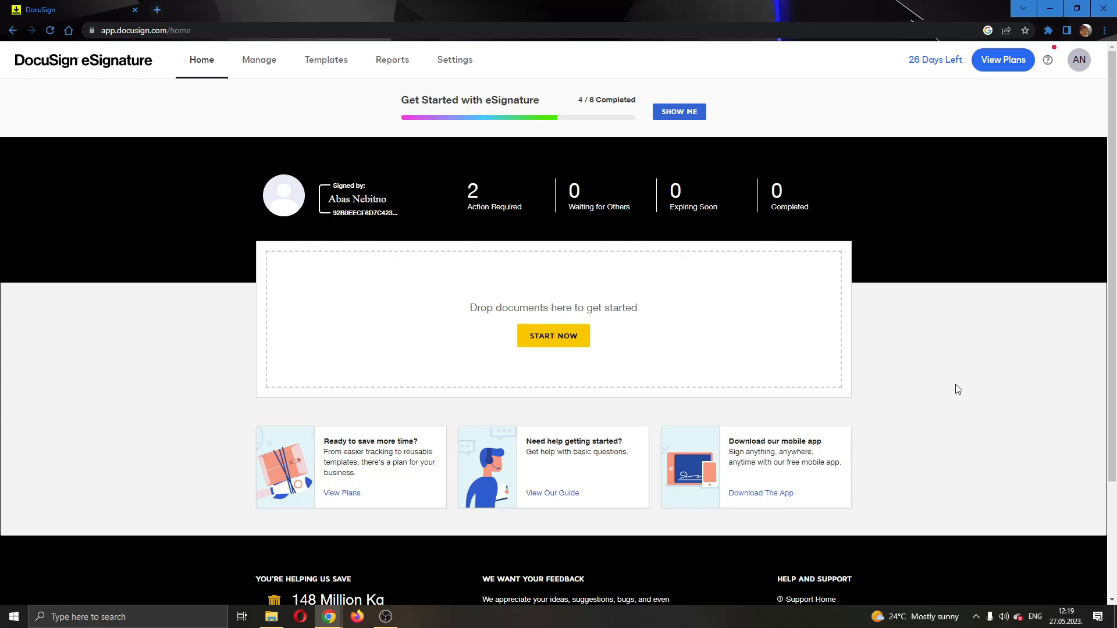
mouse_move(931, 354)
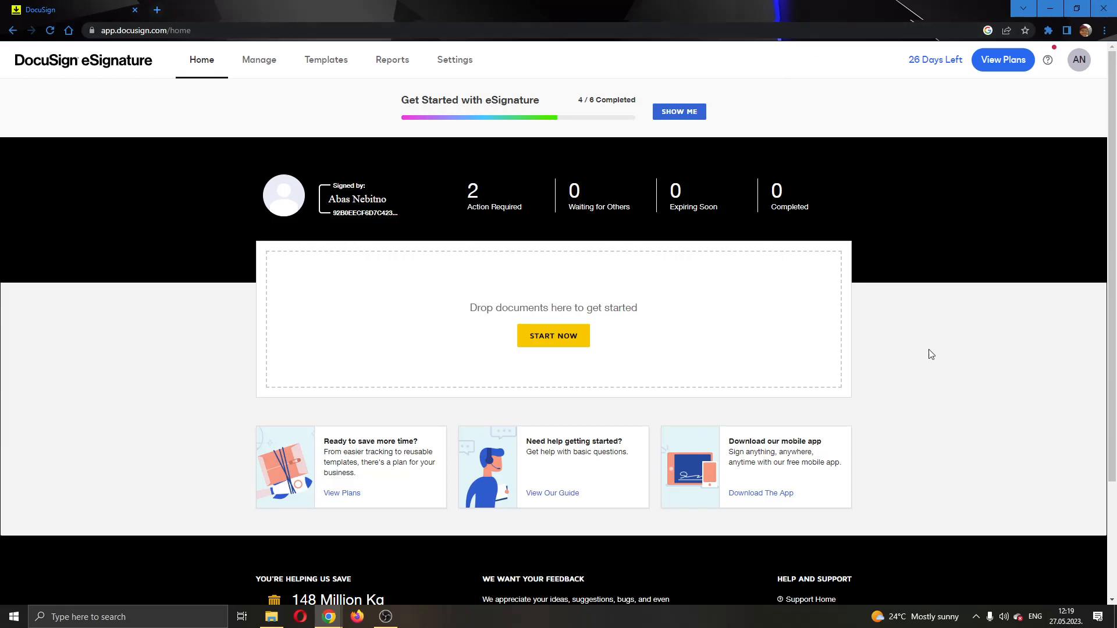
mouse_move(862, 350)
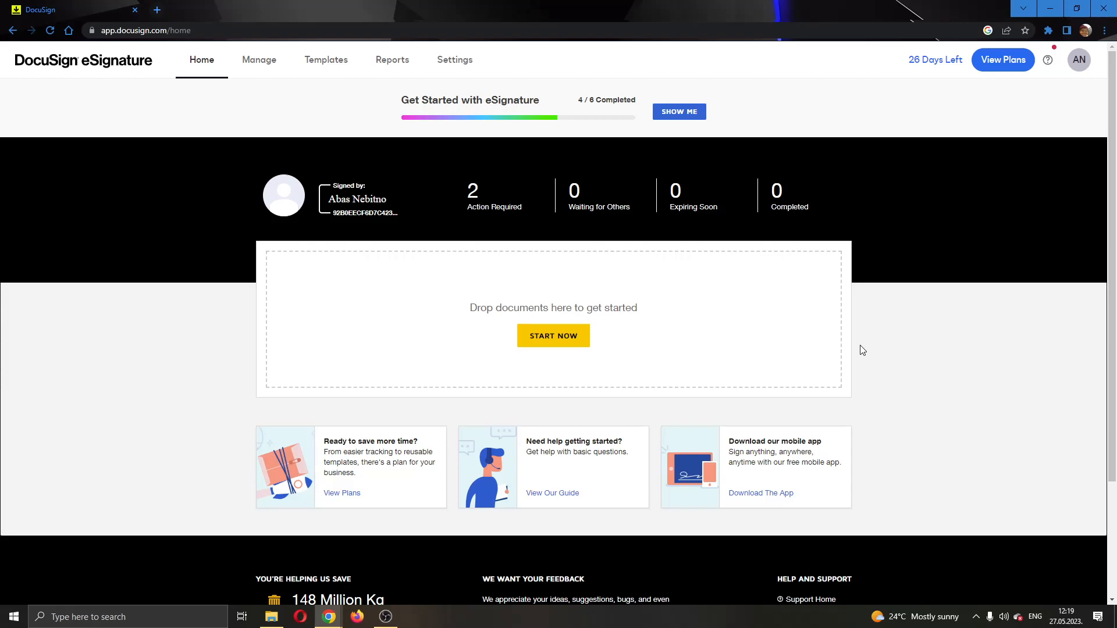
mouse_move(495, 202)
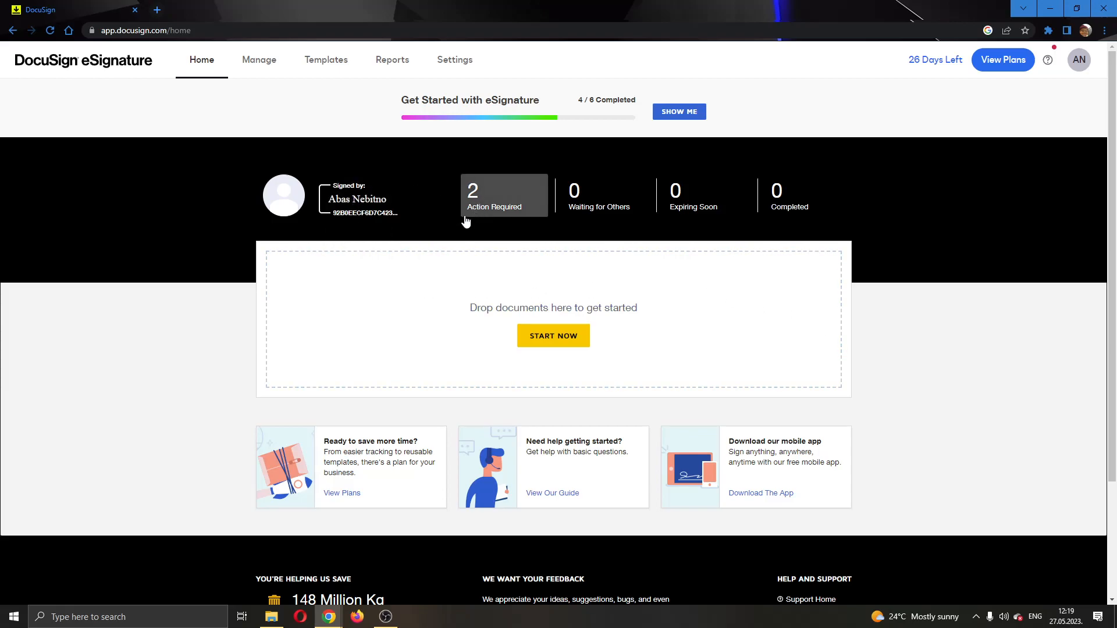
mouse_move(454, 228)
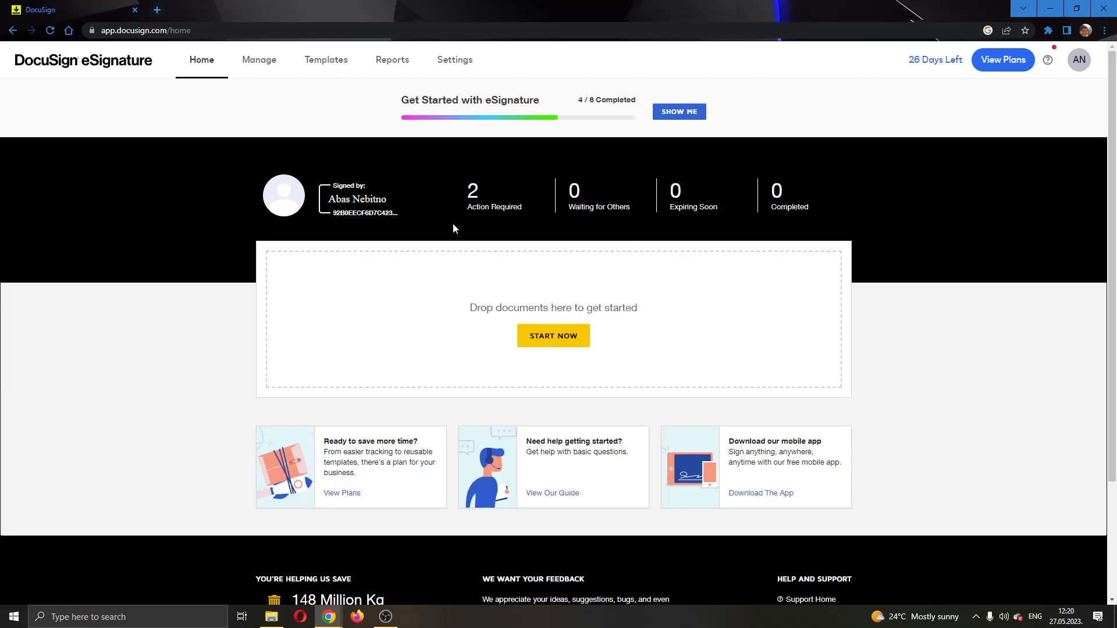
mouse_move(170, 146)
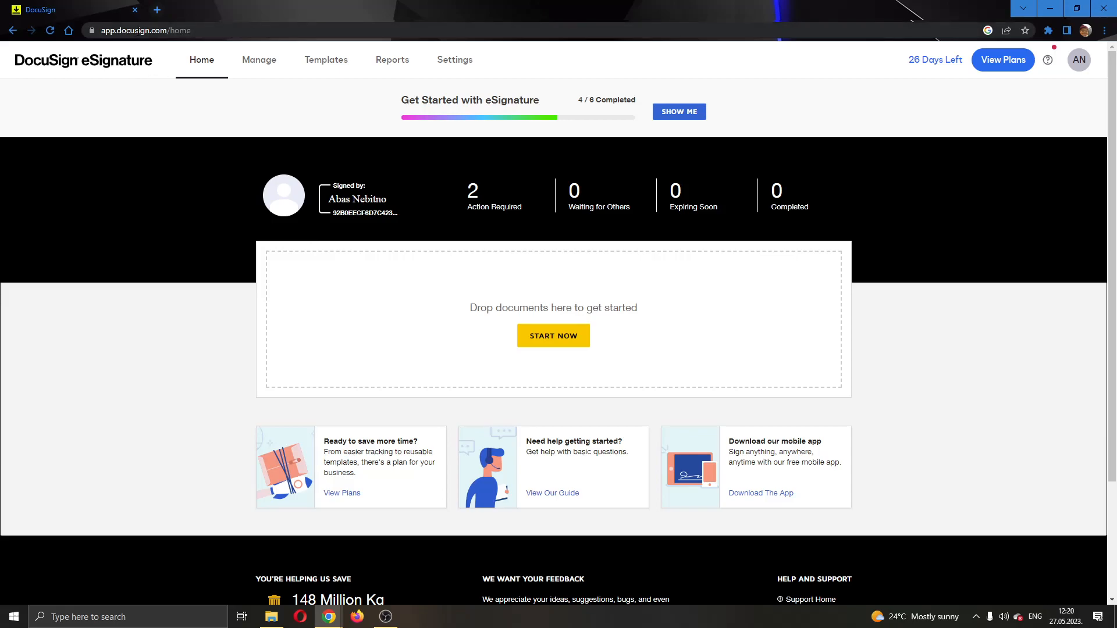
mouse_move(437, 163)
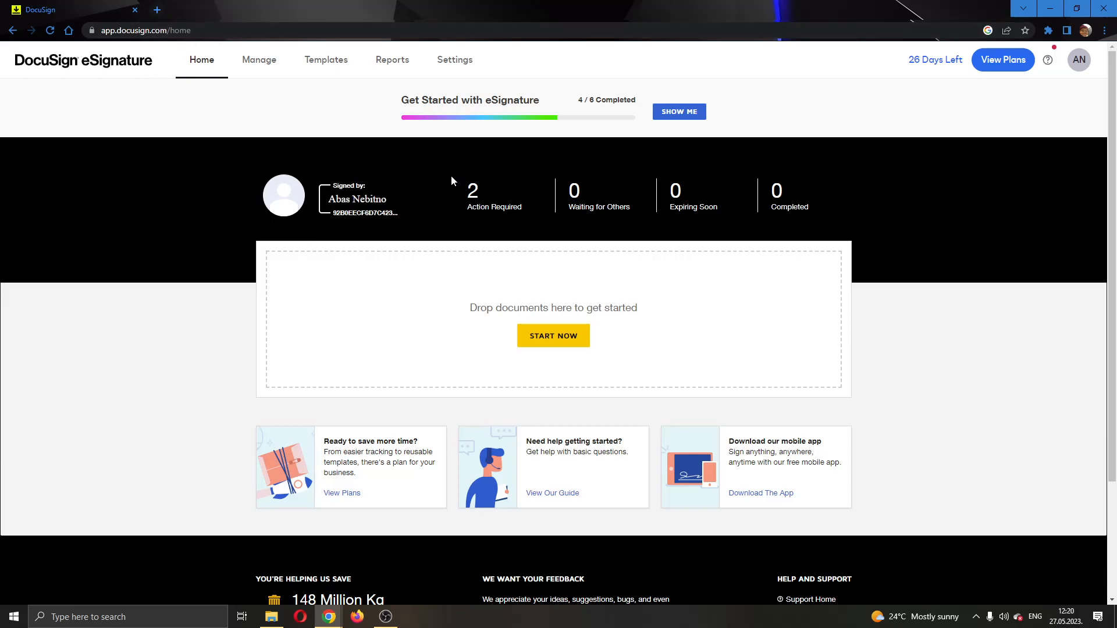
mouse_move(802, 292)
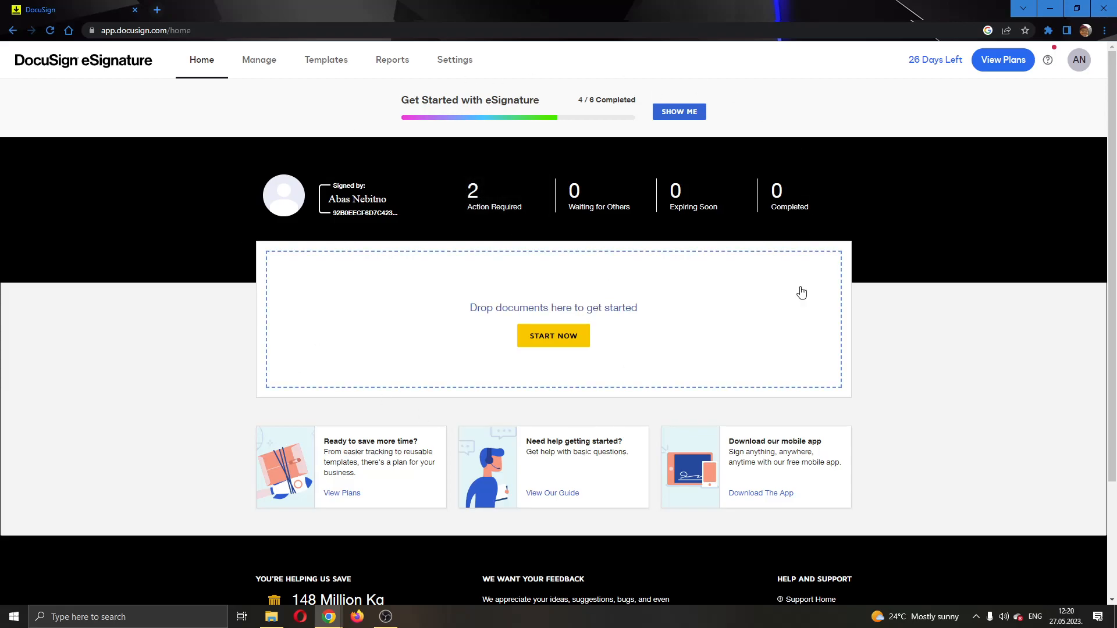
mouse_move(748, 177)
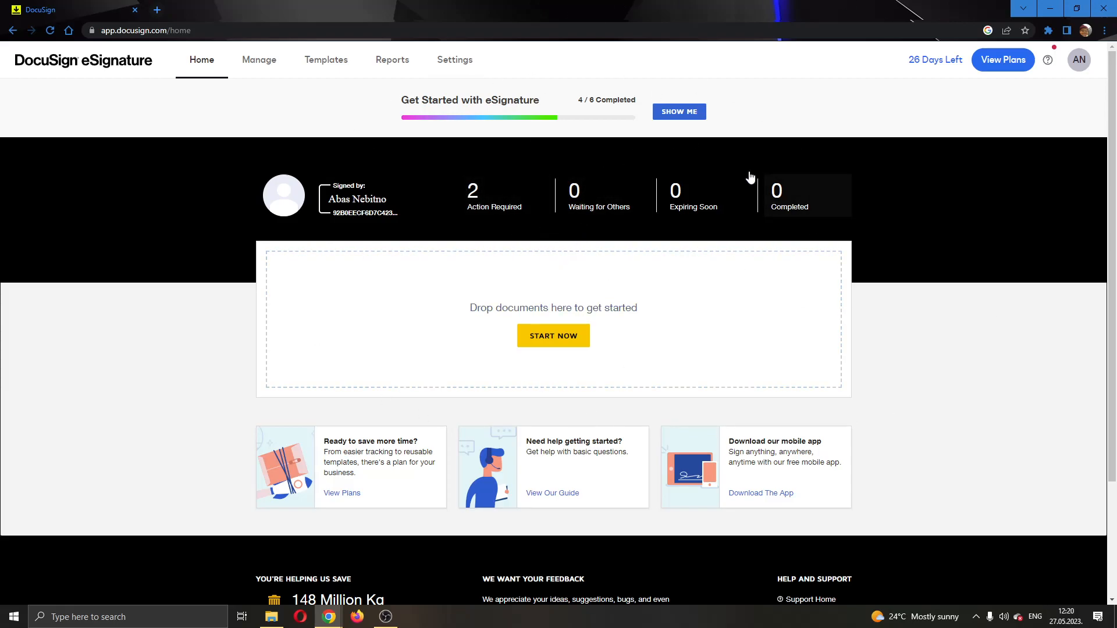
mouse_move(121, 113)
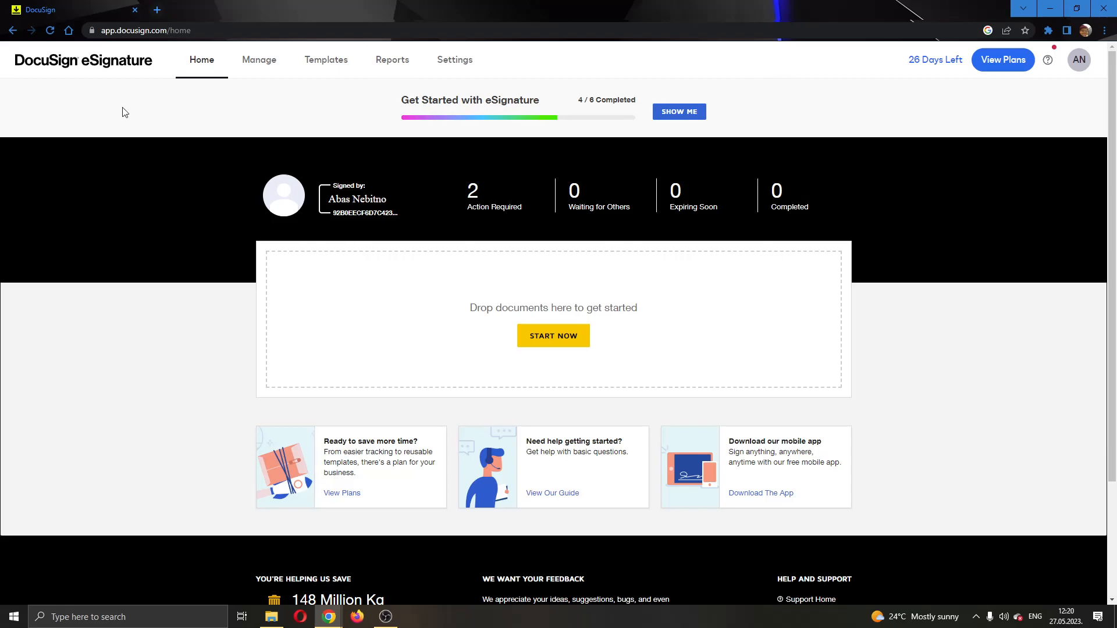
mouse_move(287, 59)
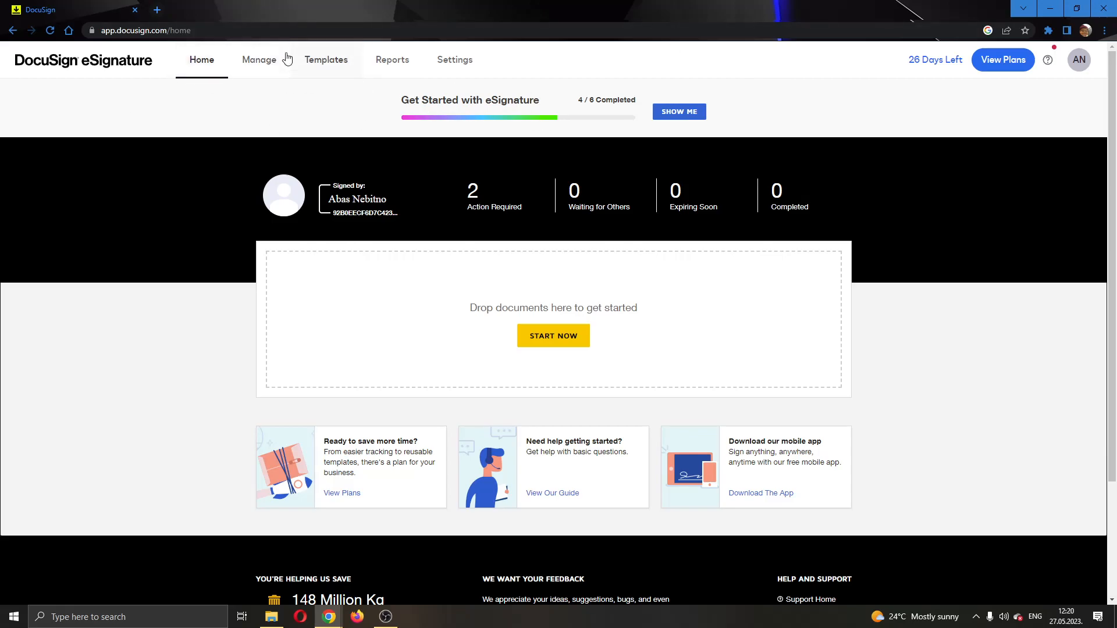
mouse_move(326, 59)
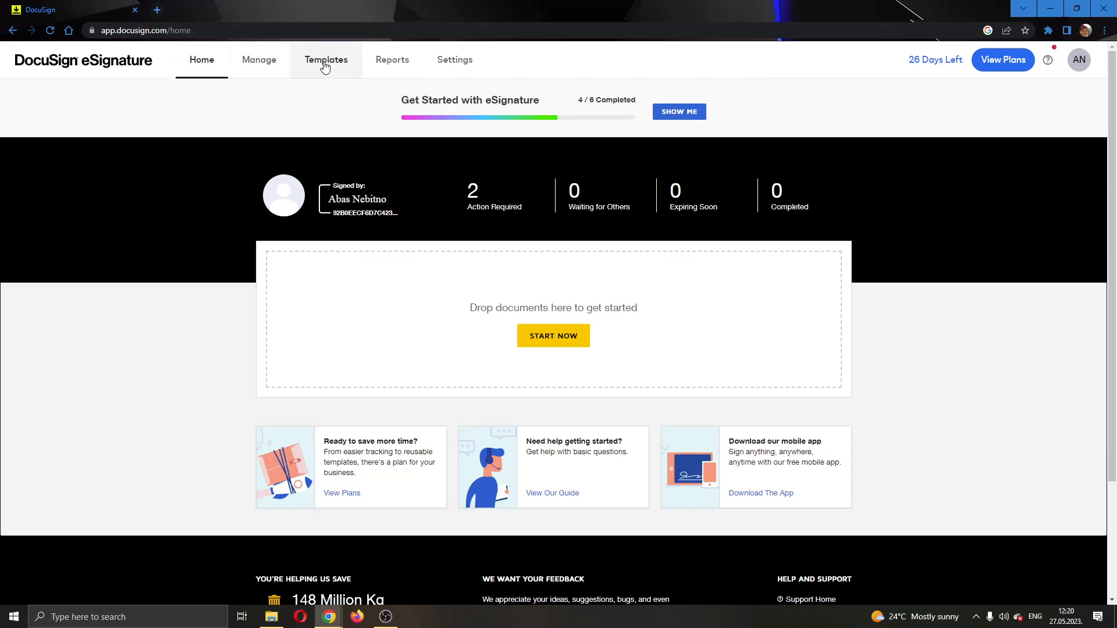
mouse_move(589, 214)
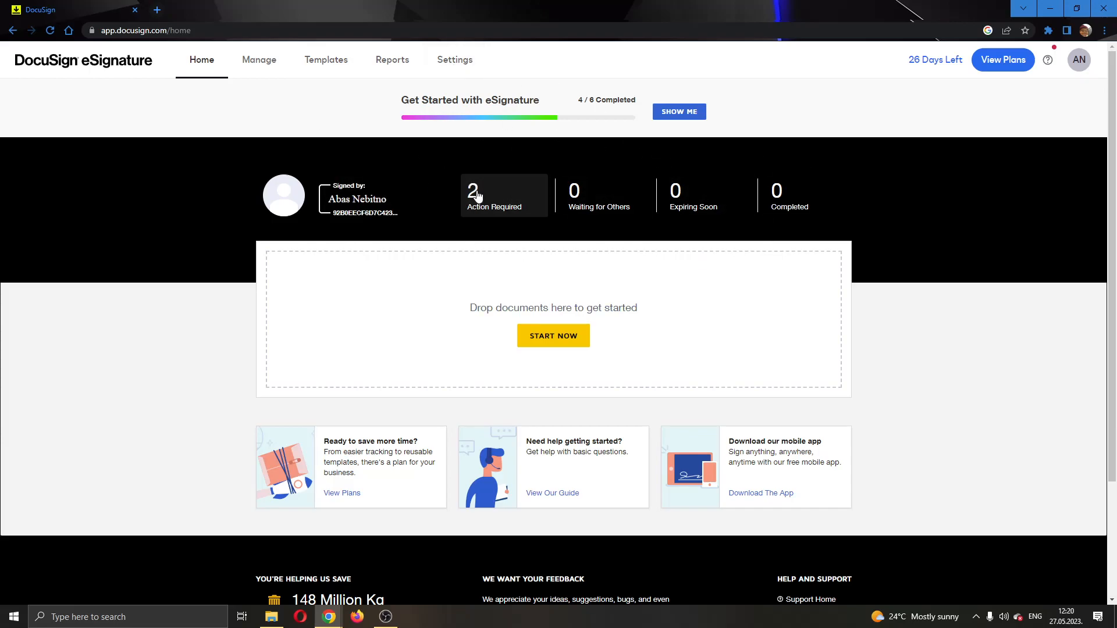
mouse_move(570, 255)
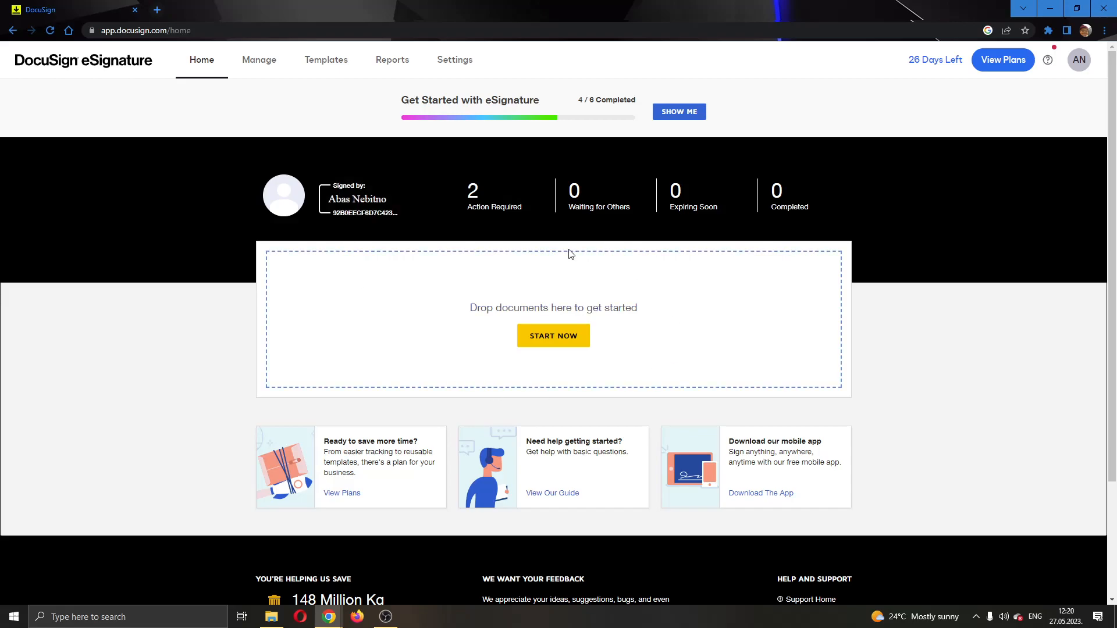
mouse_move(800, 324)
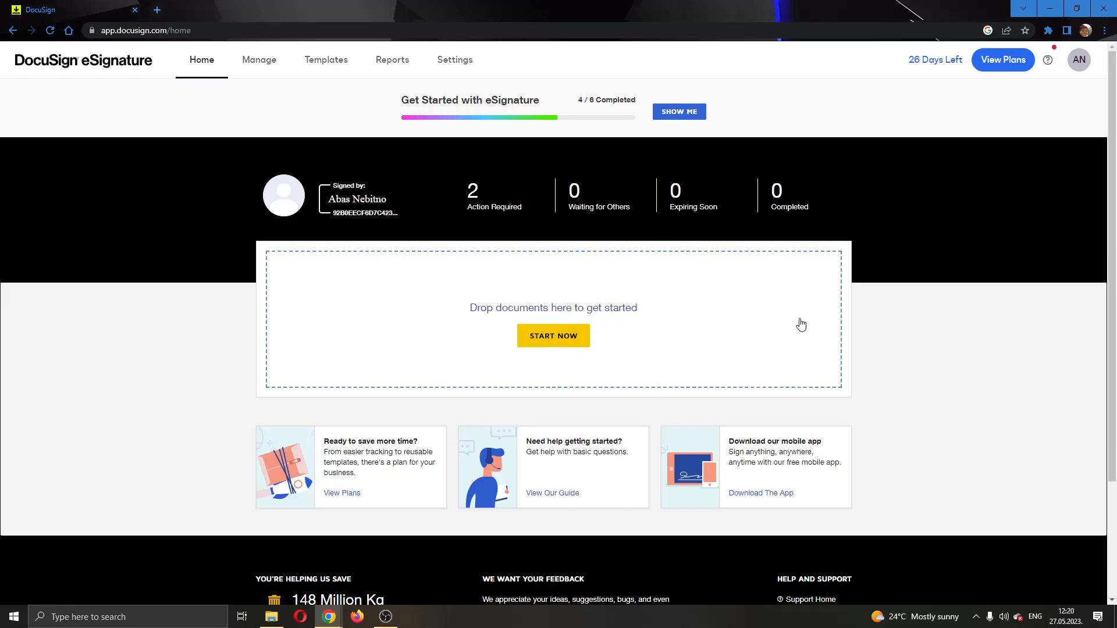
mouse_move(718, 331)
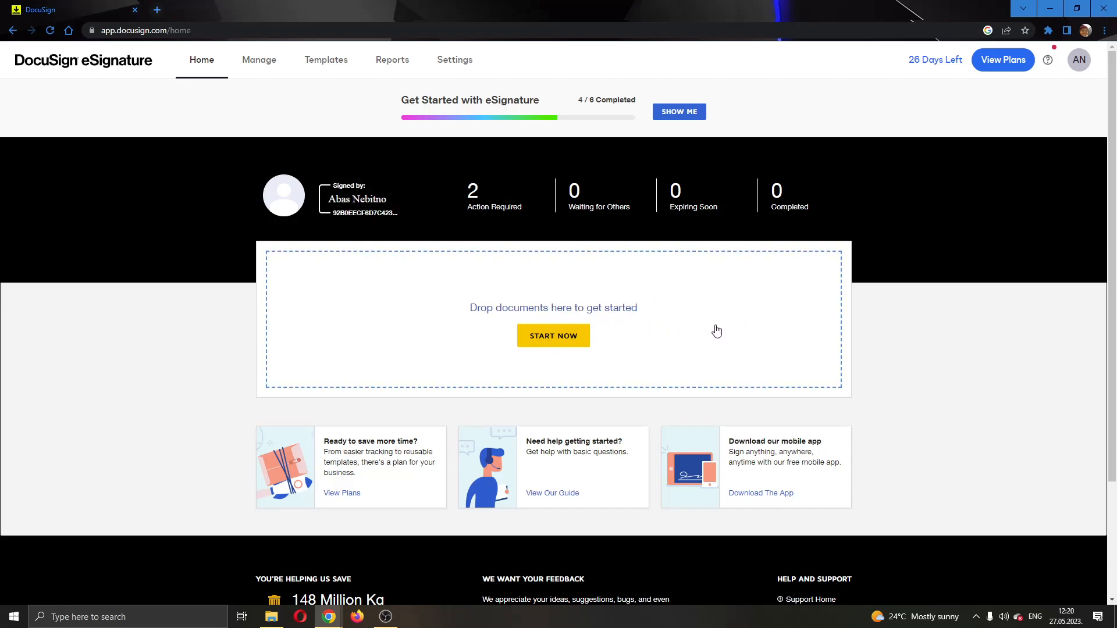
mouse_move(712, 309)
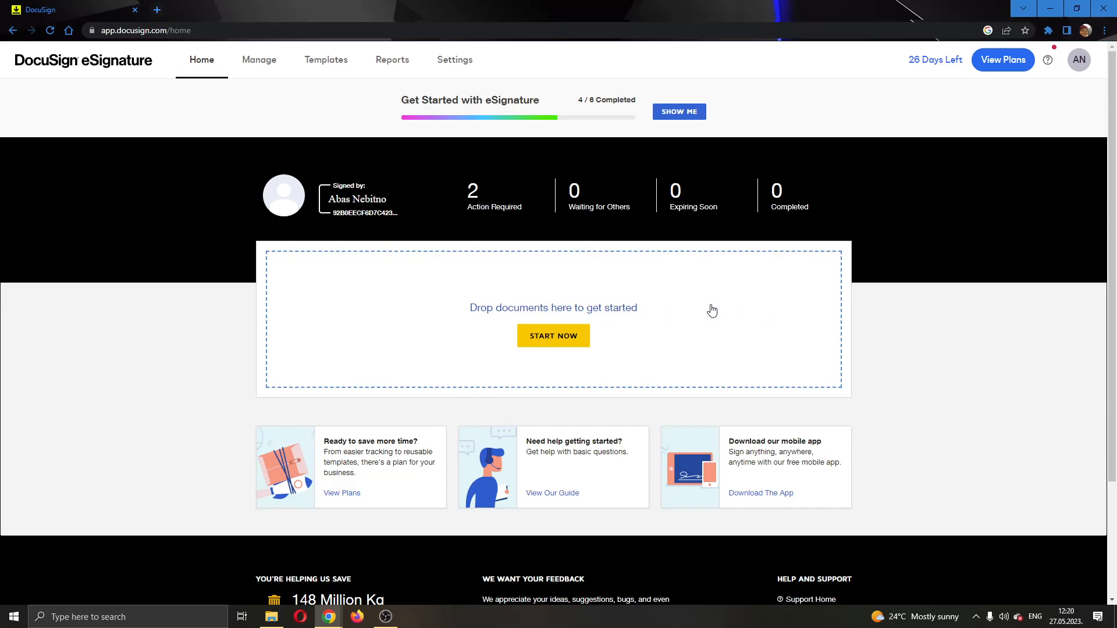
mouse_move(799, 338)
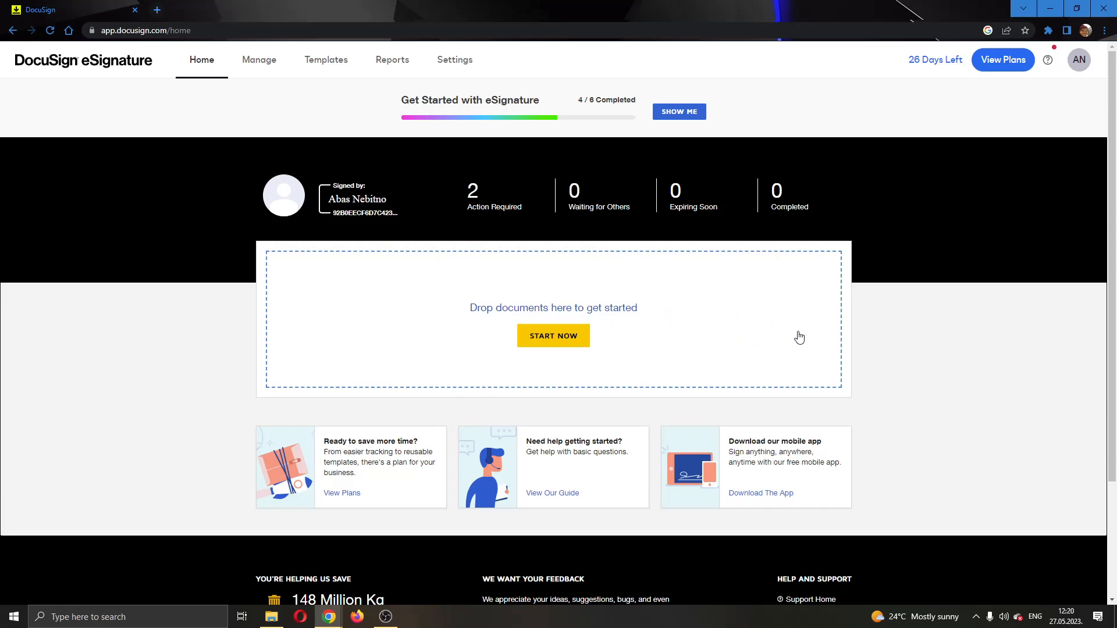
mouse_move(679, 280)
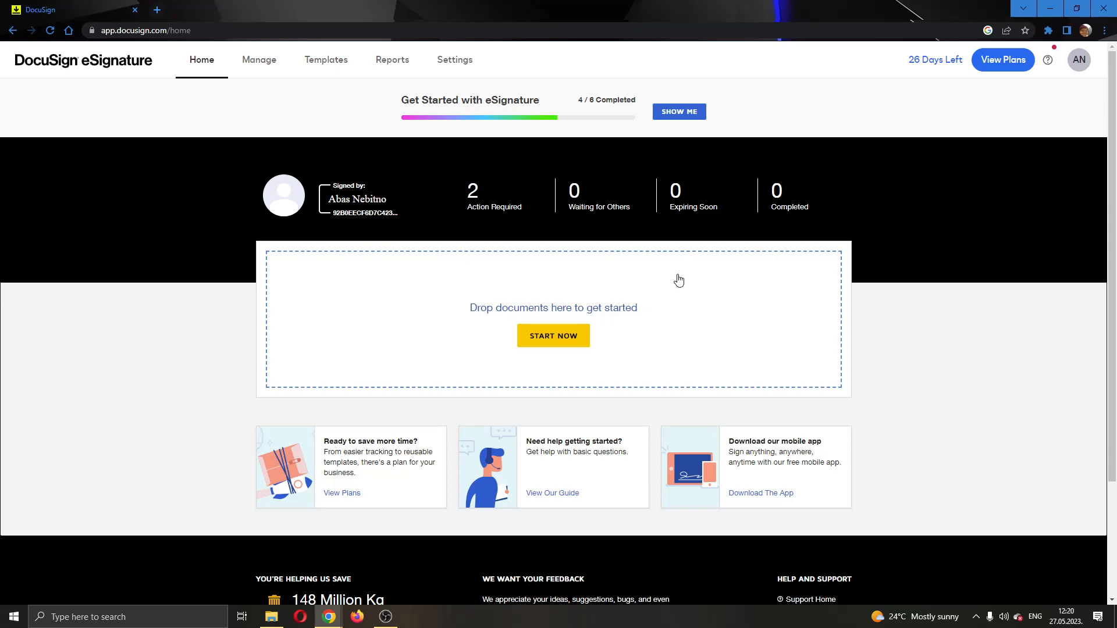
Start a new envelope by uploading file-sample_500kB.docx from Downloads.
left_click(552, 335)
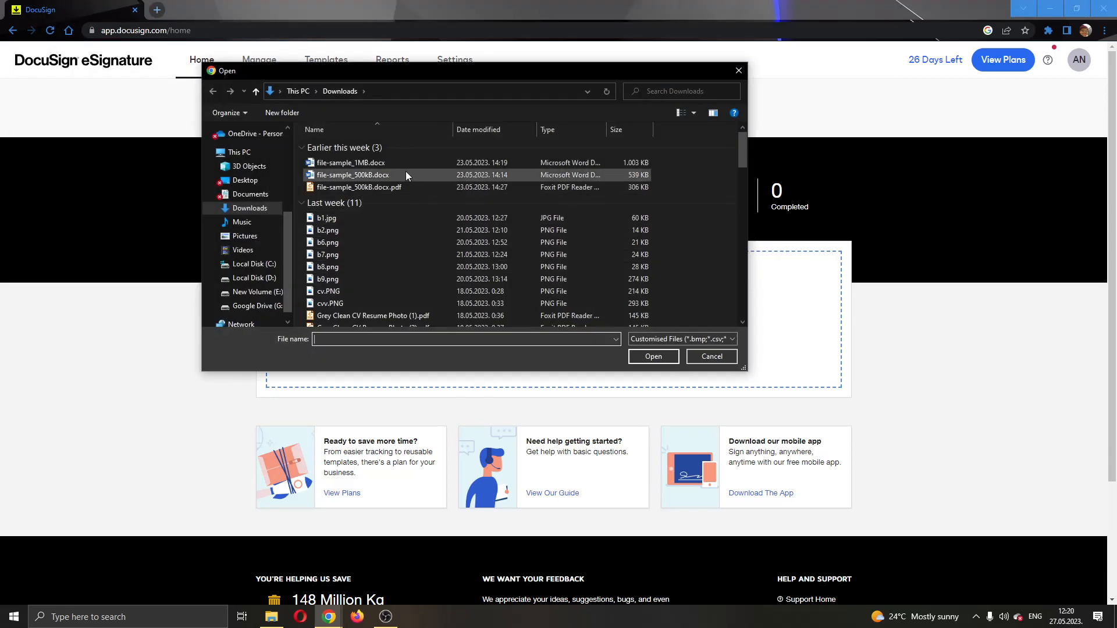
left_click(710, 355)
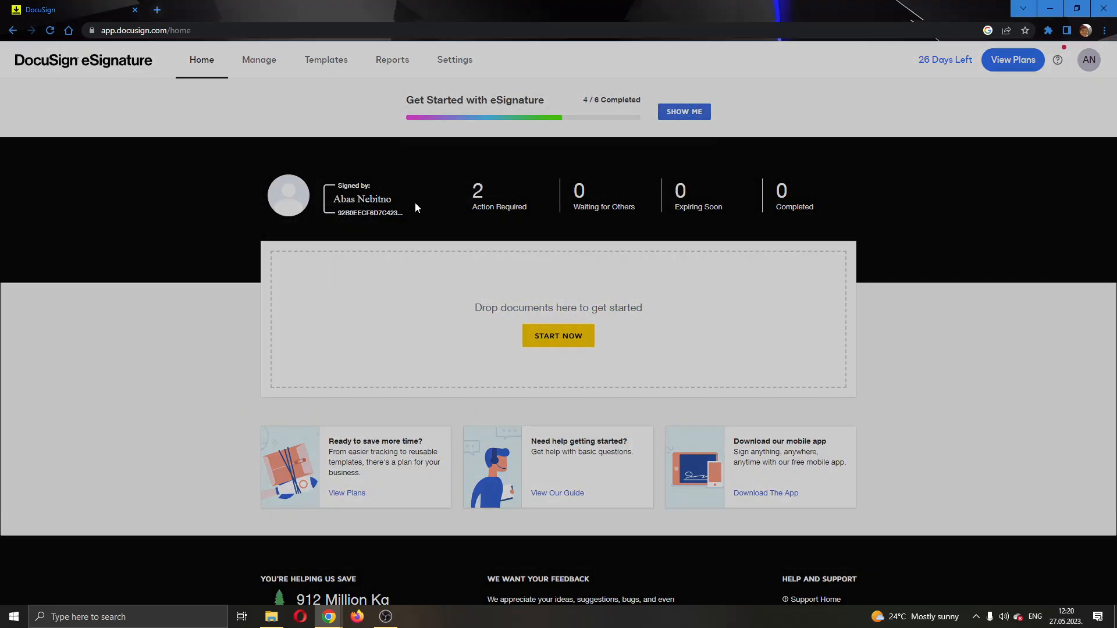
Let the envelope be created and dismiss the matching-templates suggestion.
left_click(557, 335)
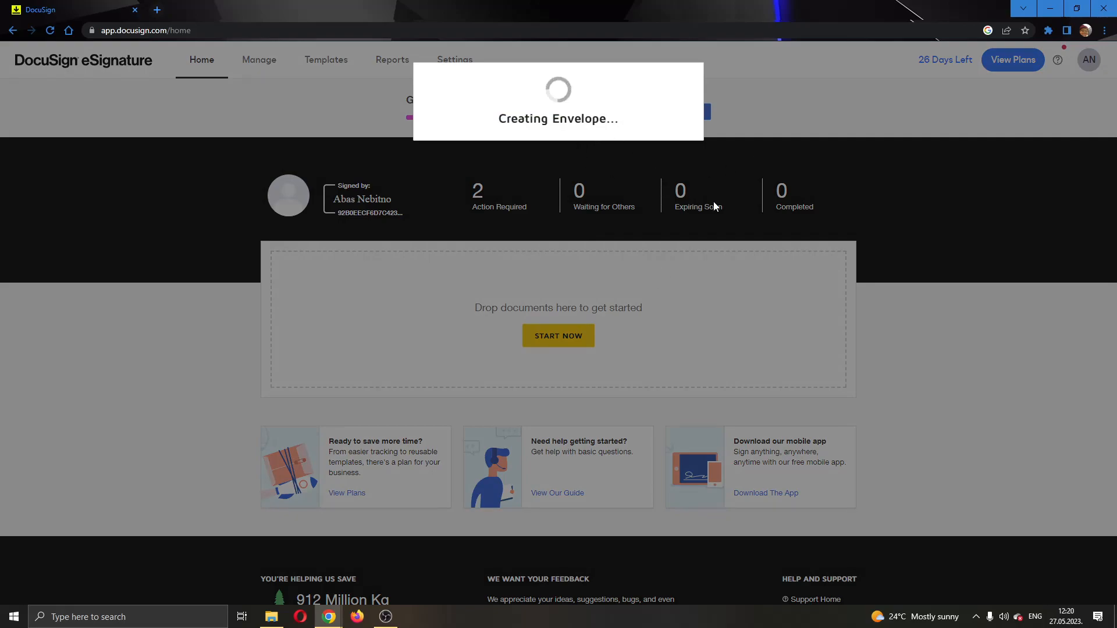
mouse_move(595, 68)
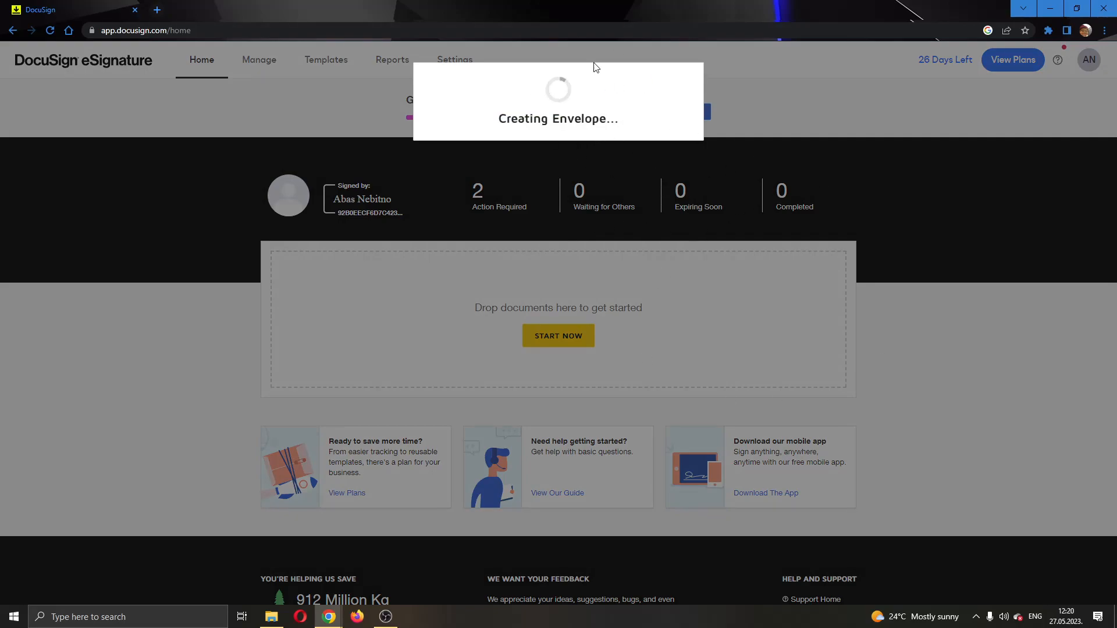
mouse_move(687, 204)
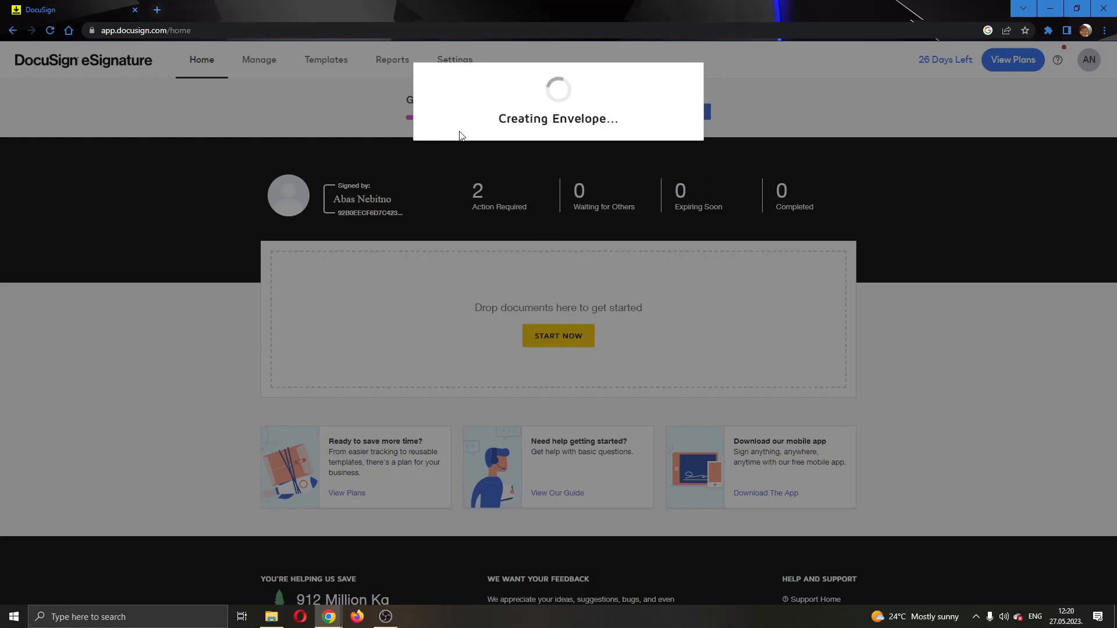
mouse_move(508, 140)
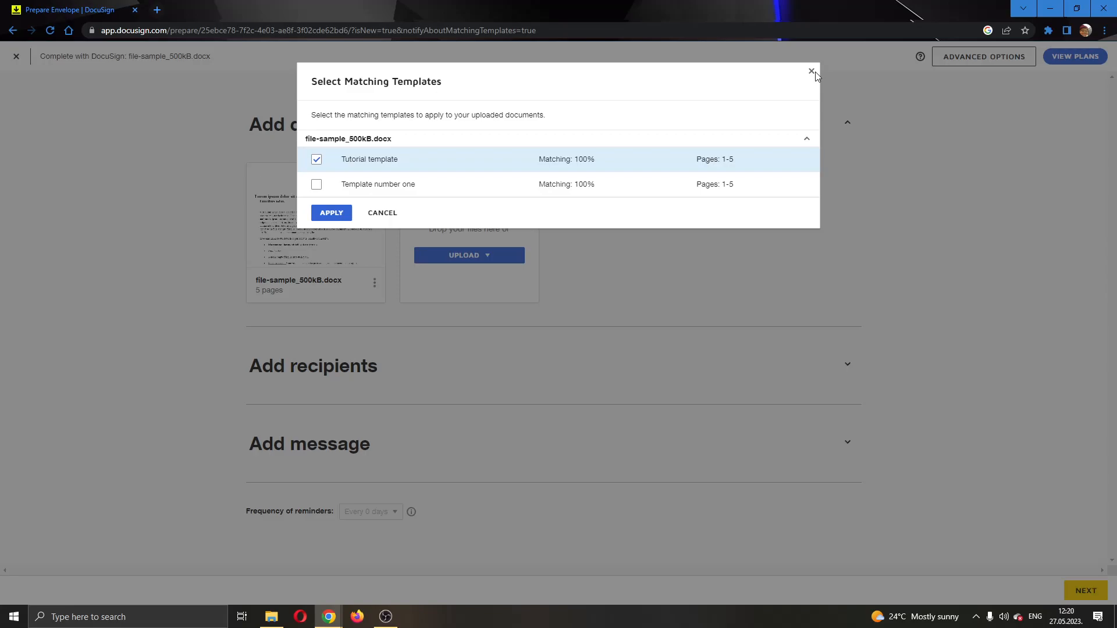
left_click(811, 72)
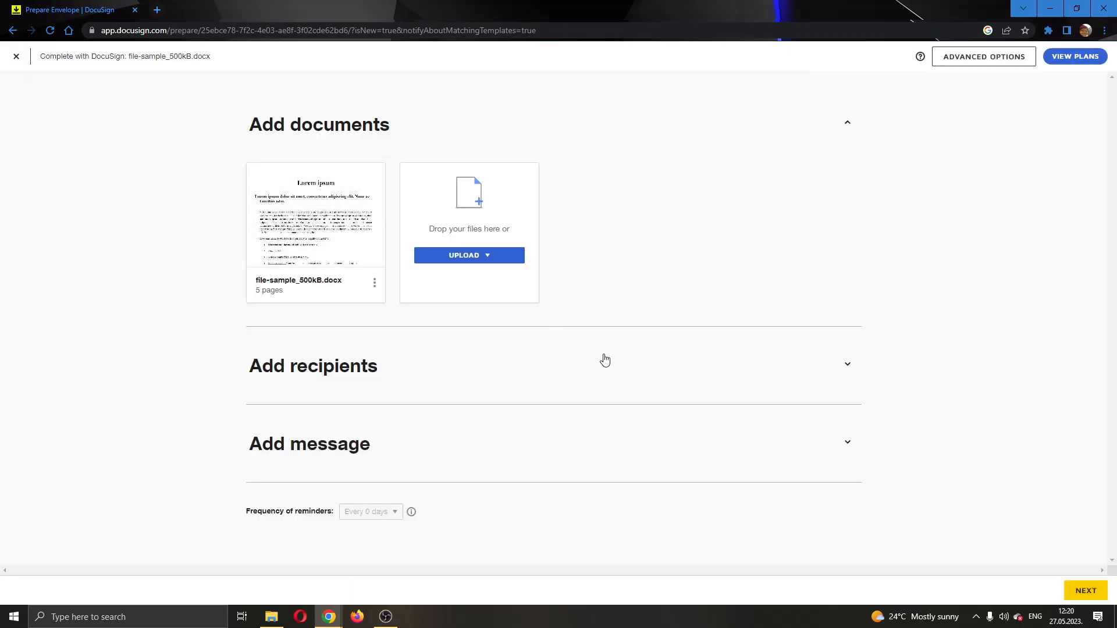
left_click(313, 365)
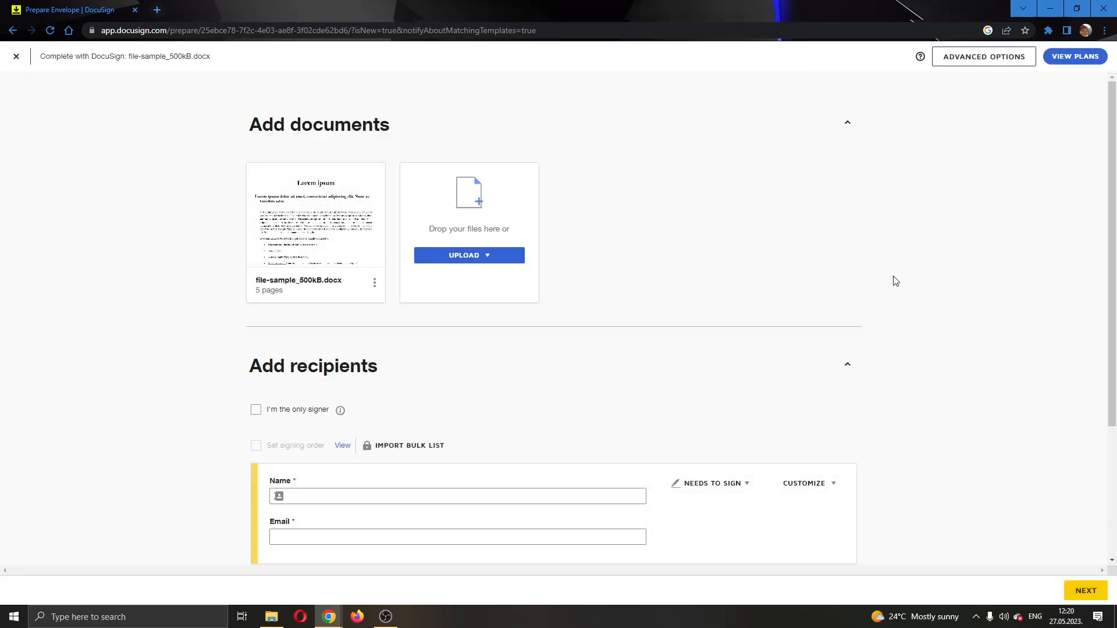
scroll("down", 3)
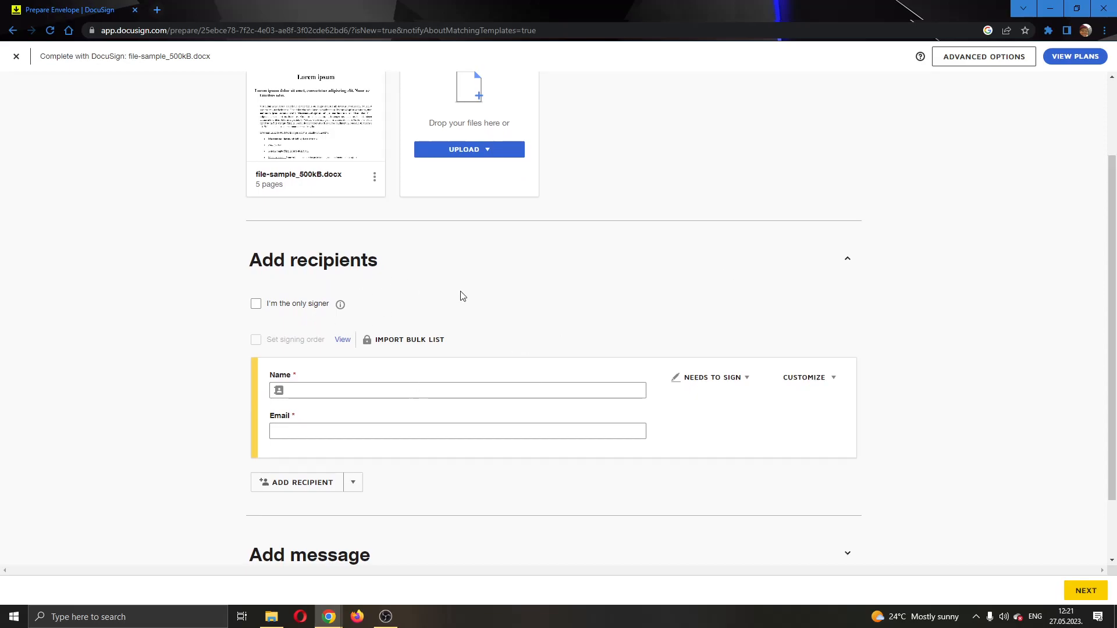
left_click(457, 389)
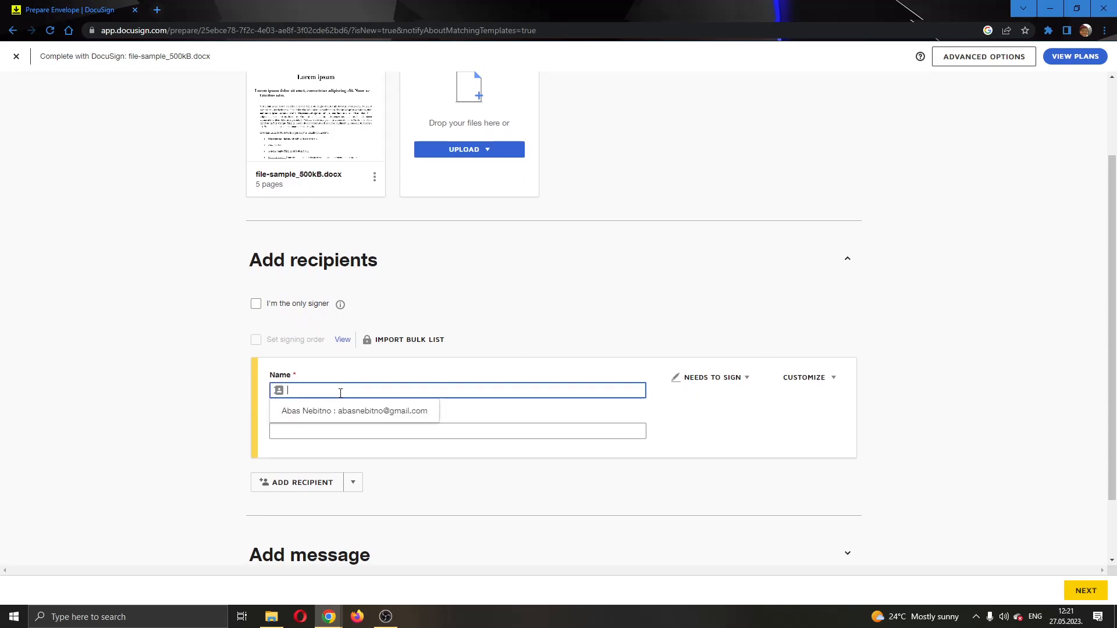
left_click(353, 411)
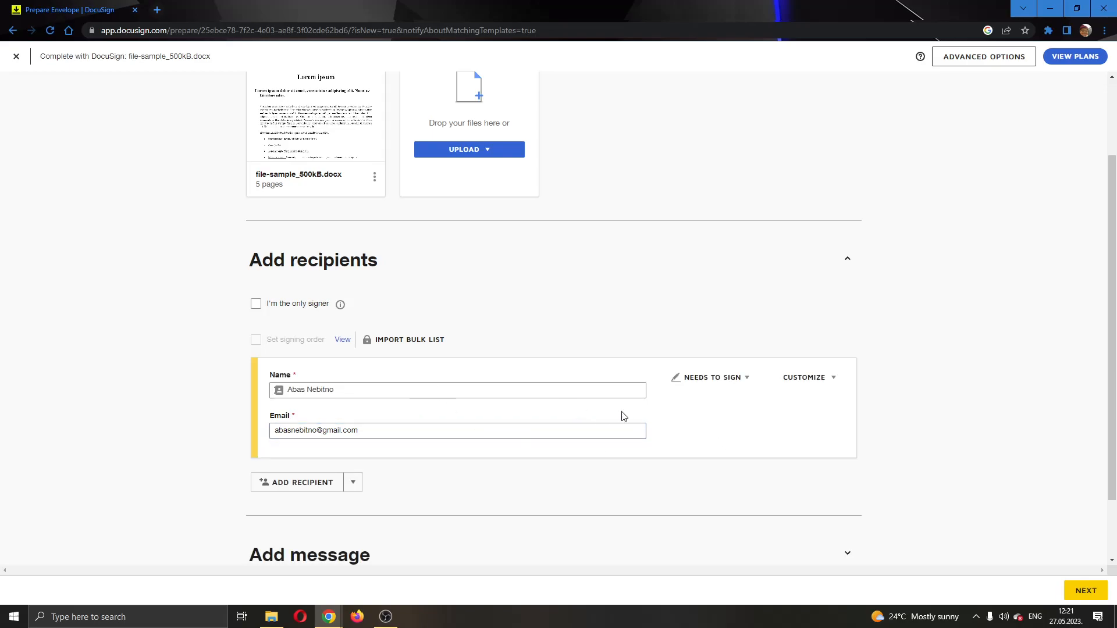
mouse_move(734, 406)
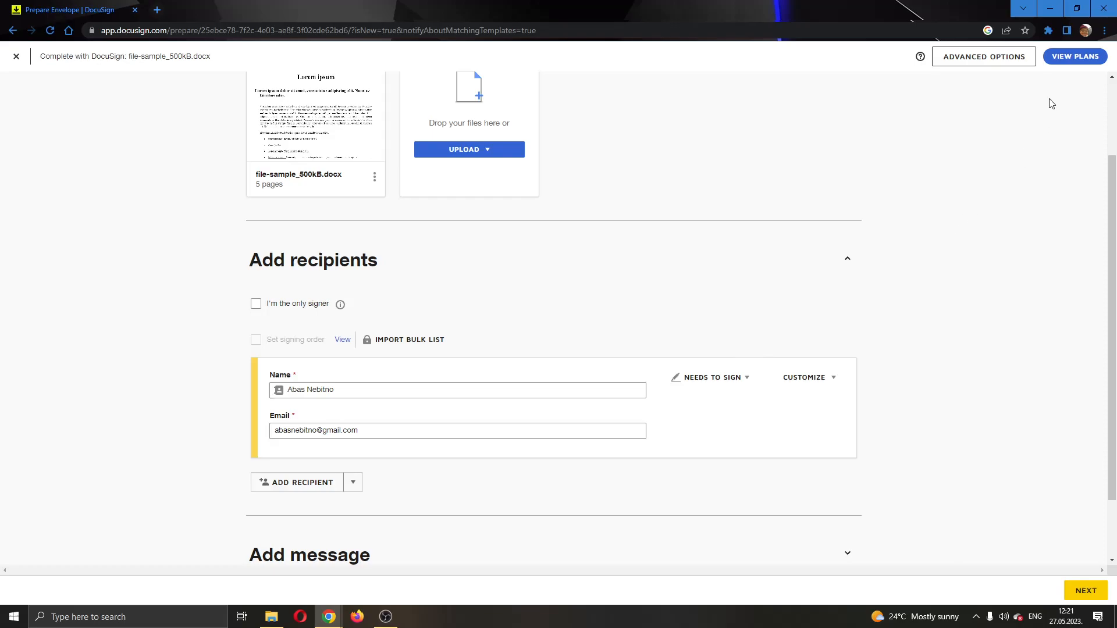
mouse_move(823, 404)
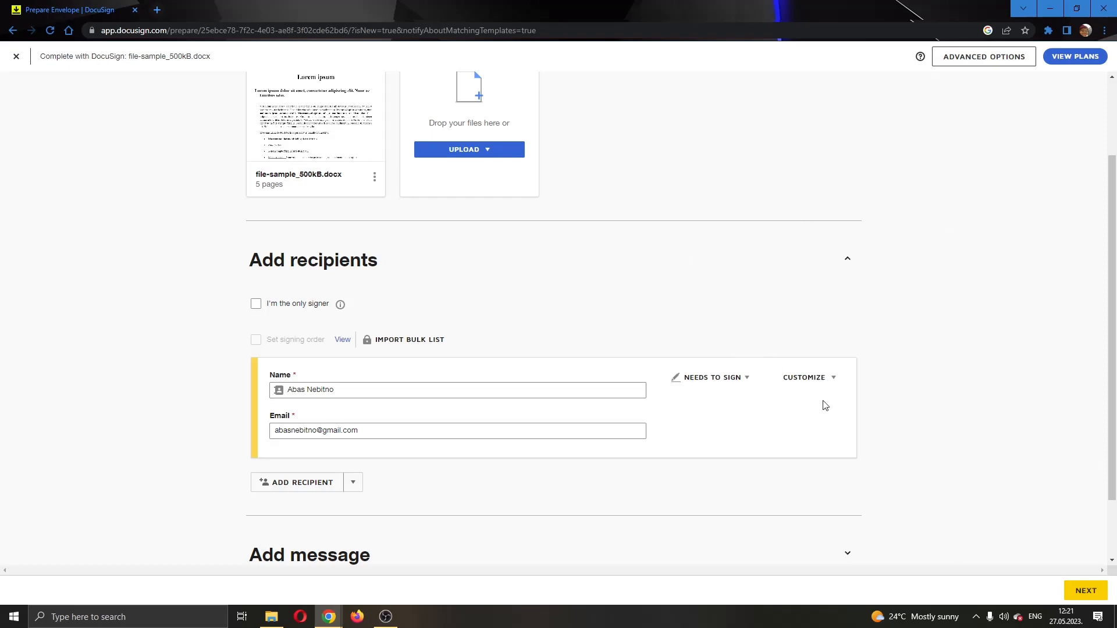
mouse_move(711, 385)
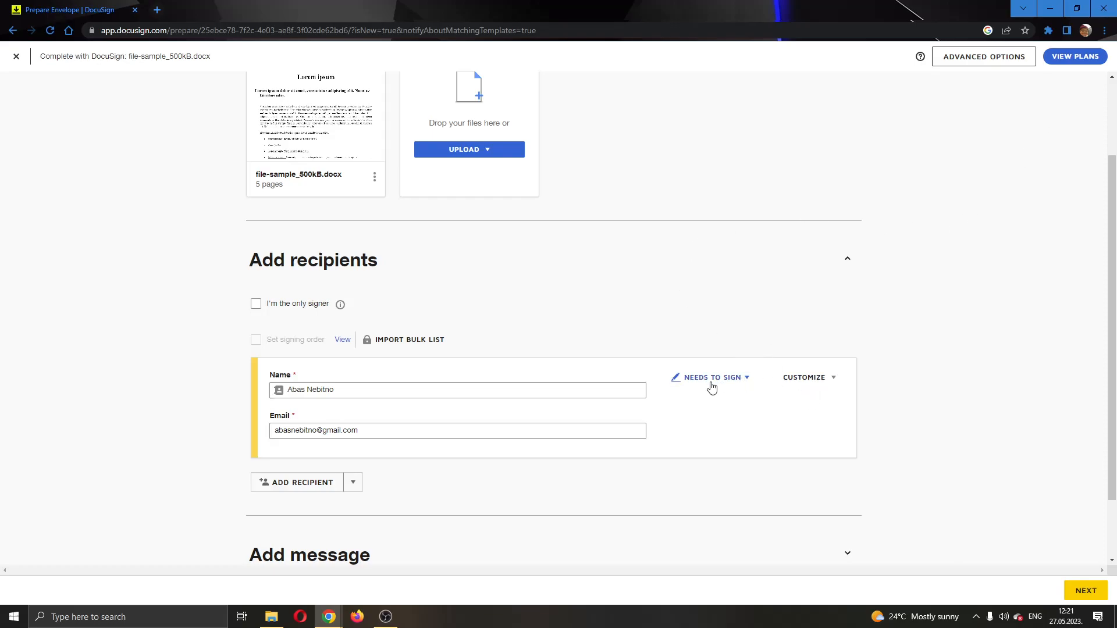
mouse_move(743, 383)
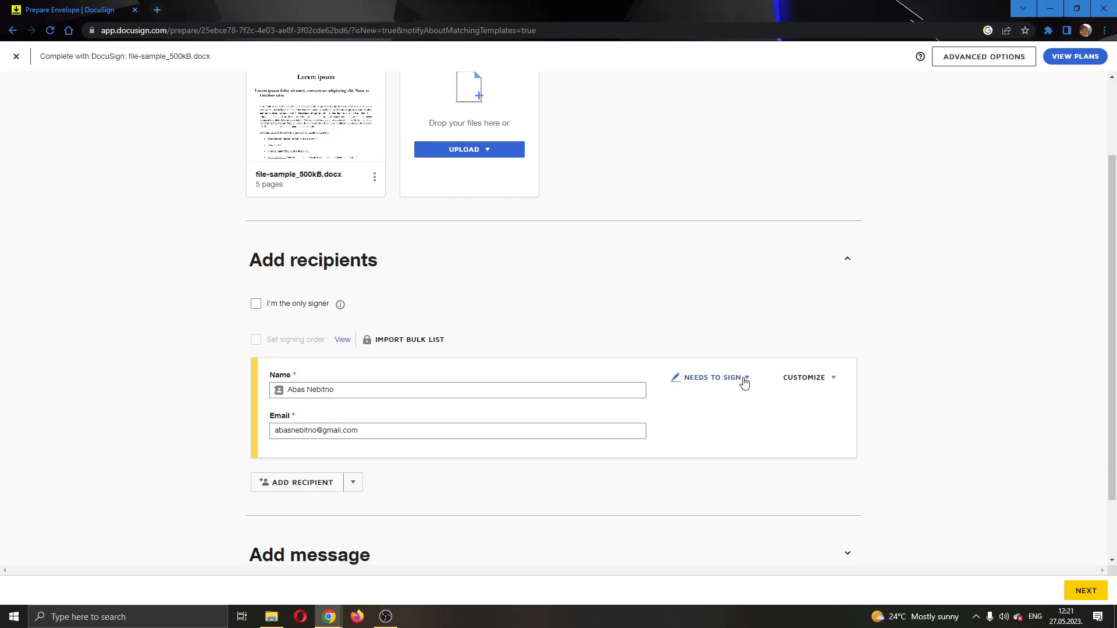
left_click(710, 376)
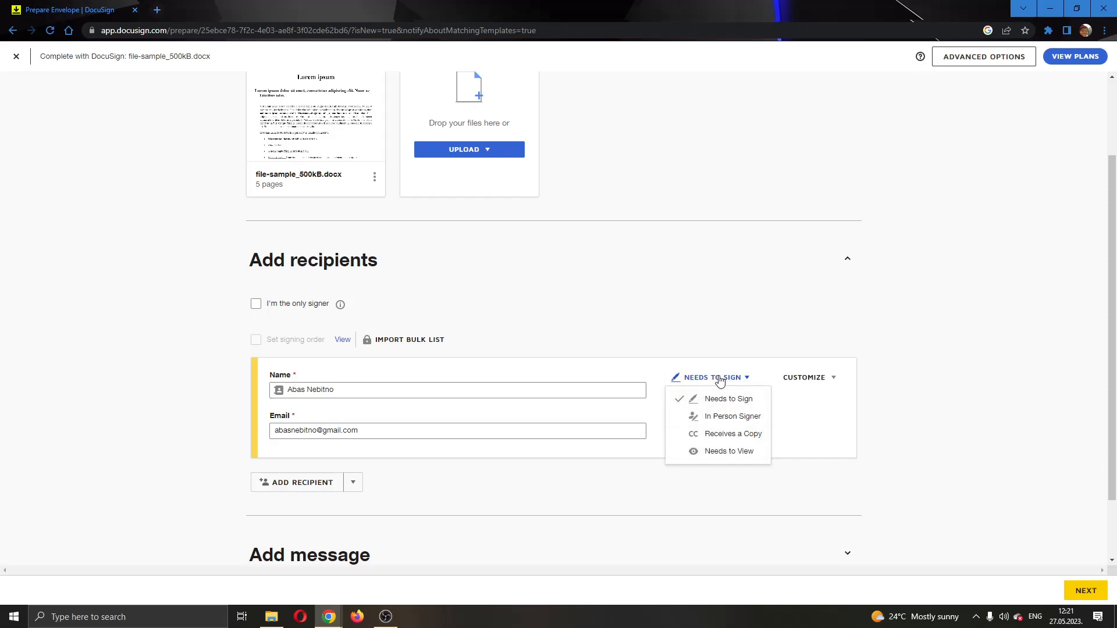
mouse_move(731, 416)
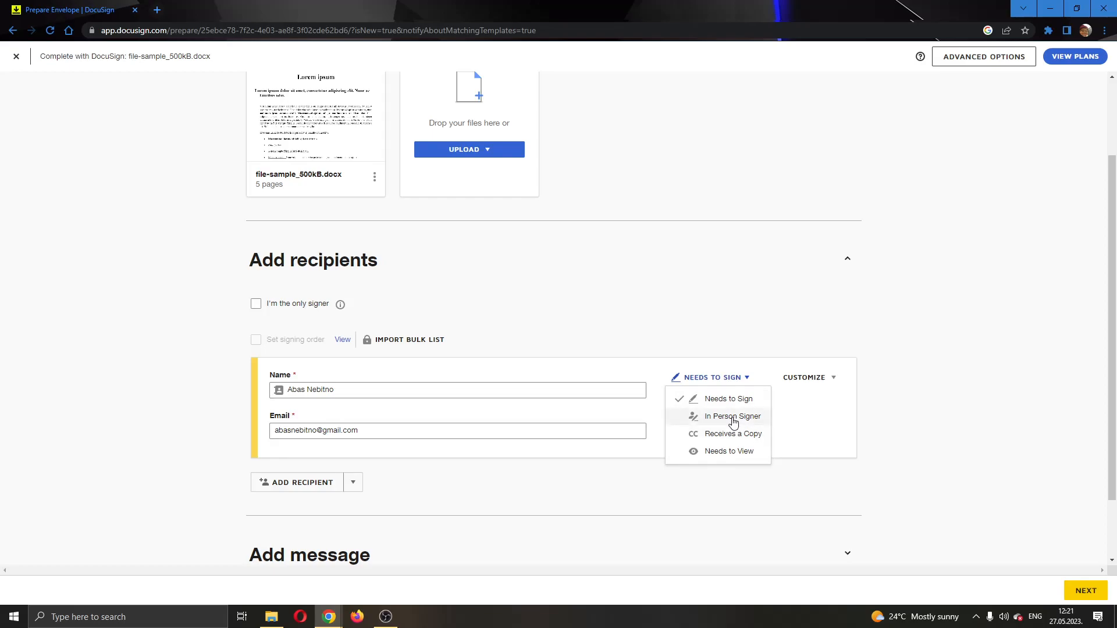
mouse_move(811, 551)
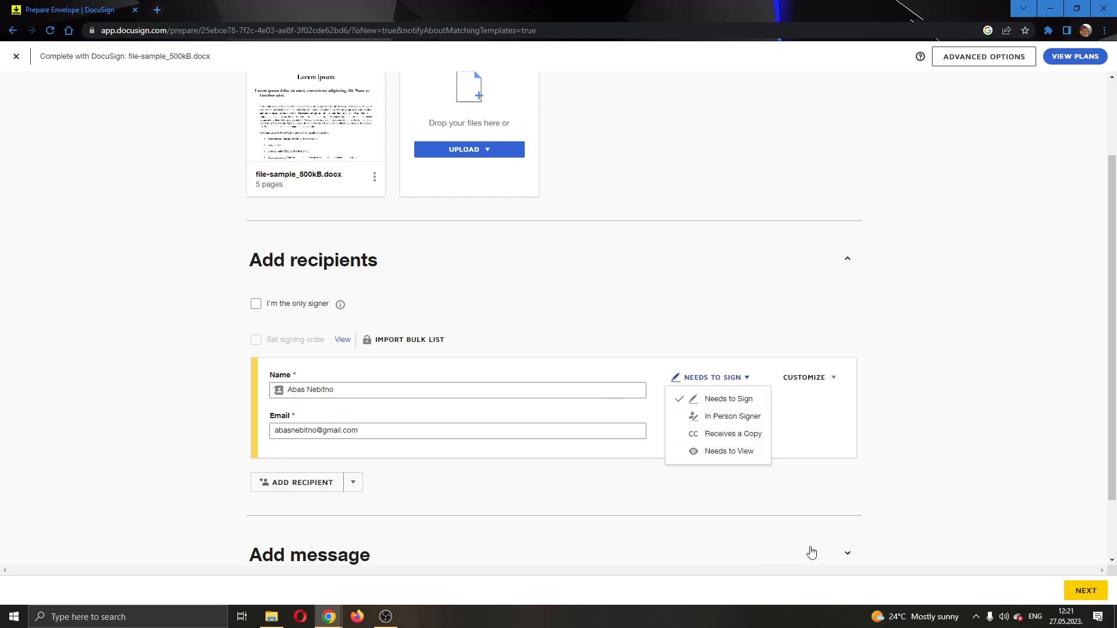
mouse_move(983, 56)
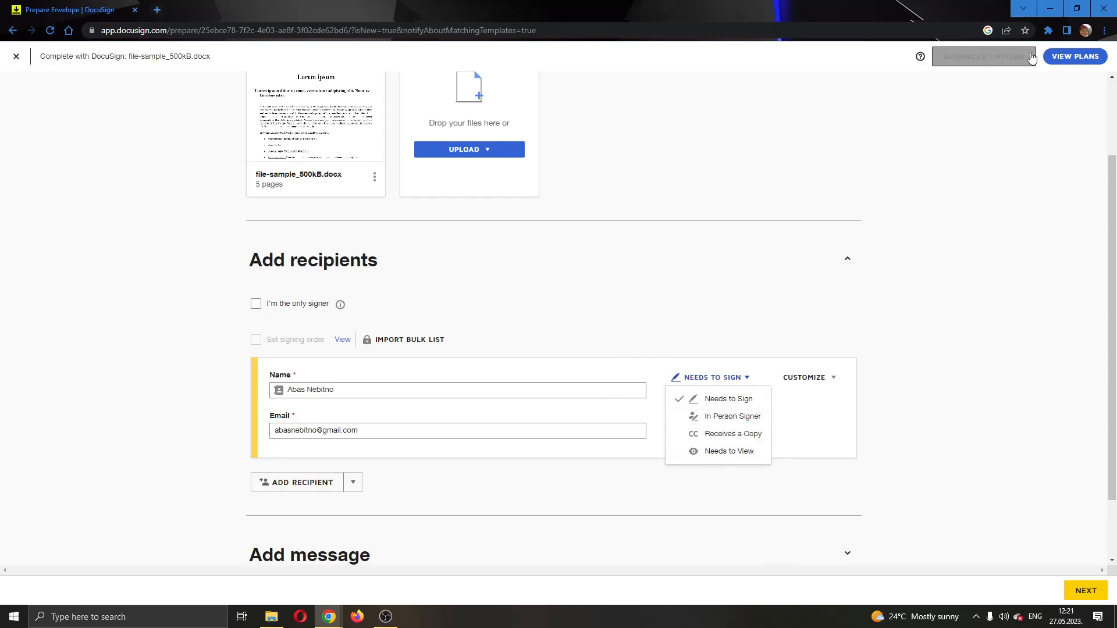
mouse_move(710, 493)
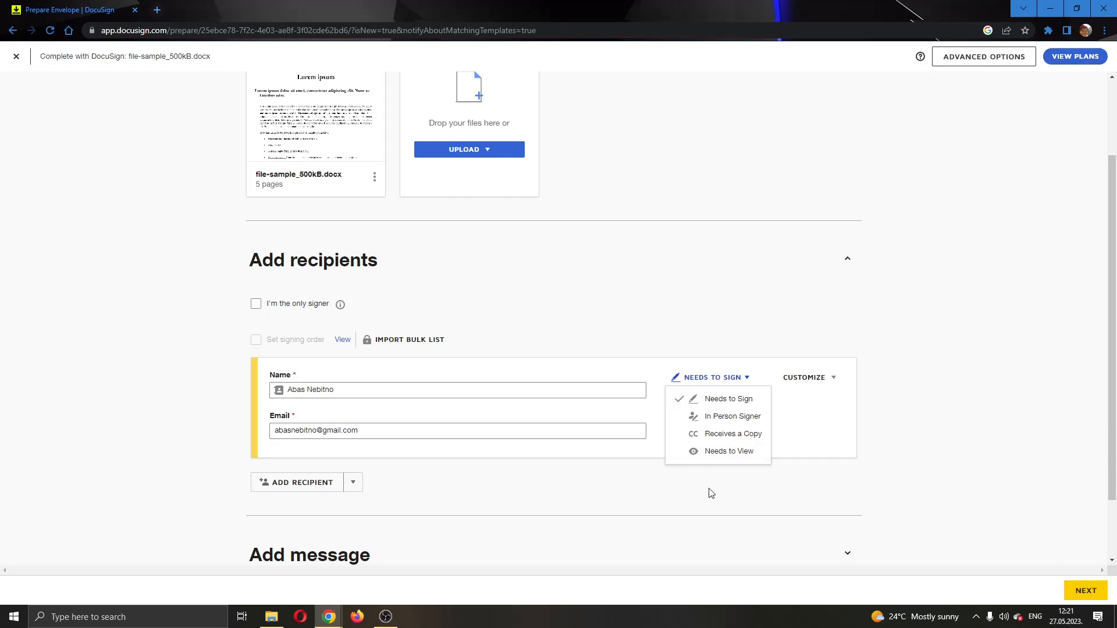
mouse_move(812, 519)
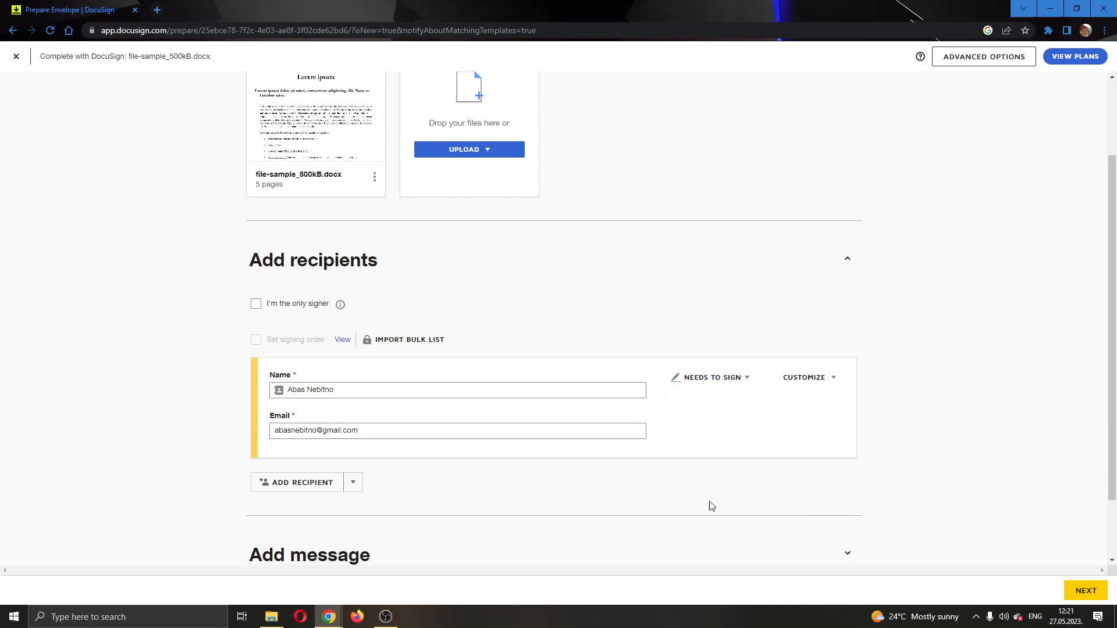
Review the prepare page and proceed with Next to the field-placement editor.
scroll("down", 3)
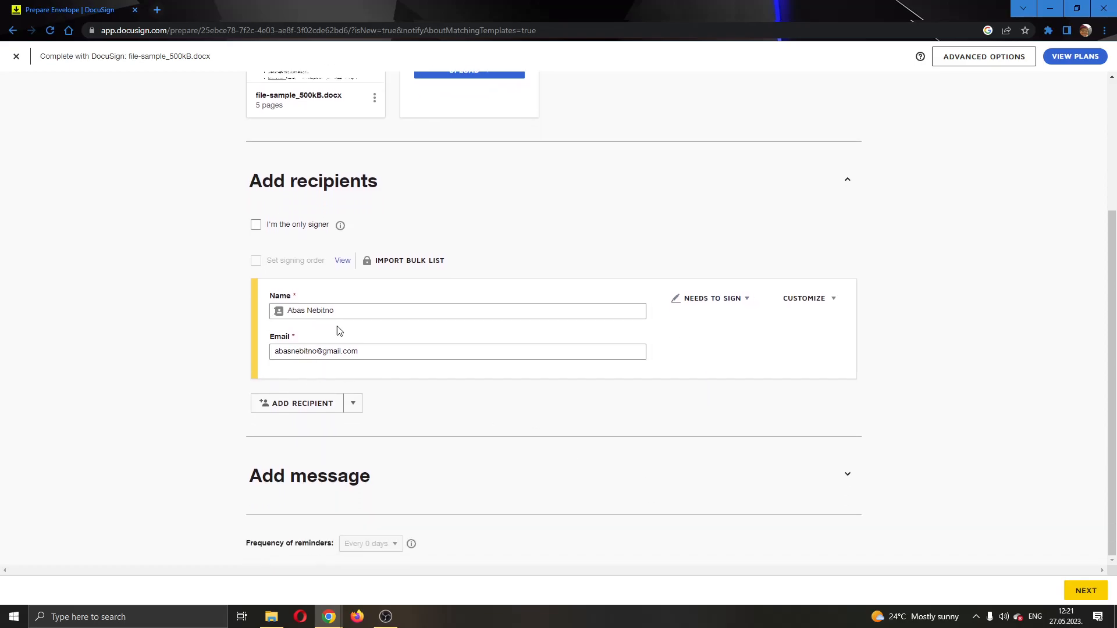
mouse_move(469, 296)
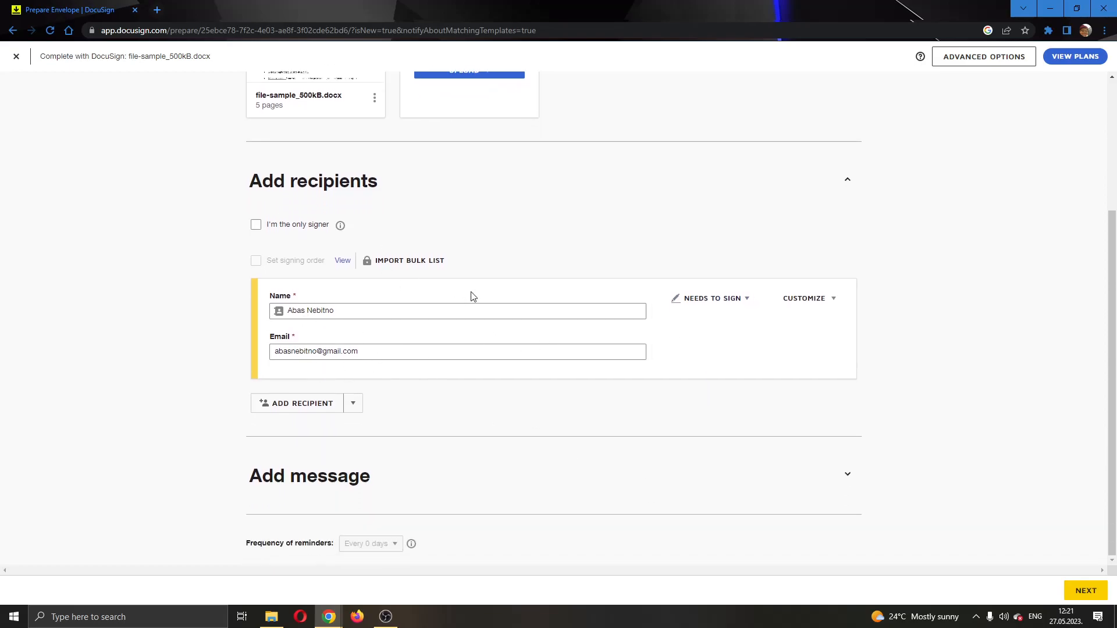
scroll("up", 3)
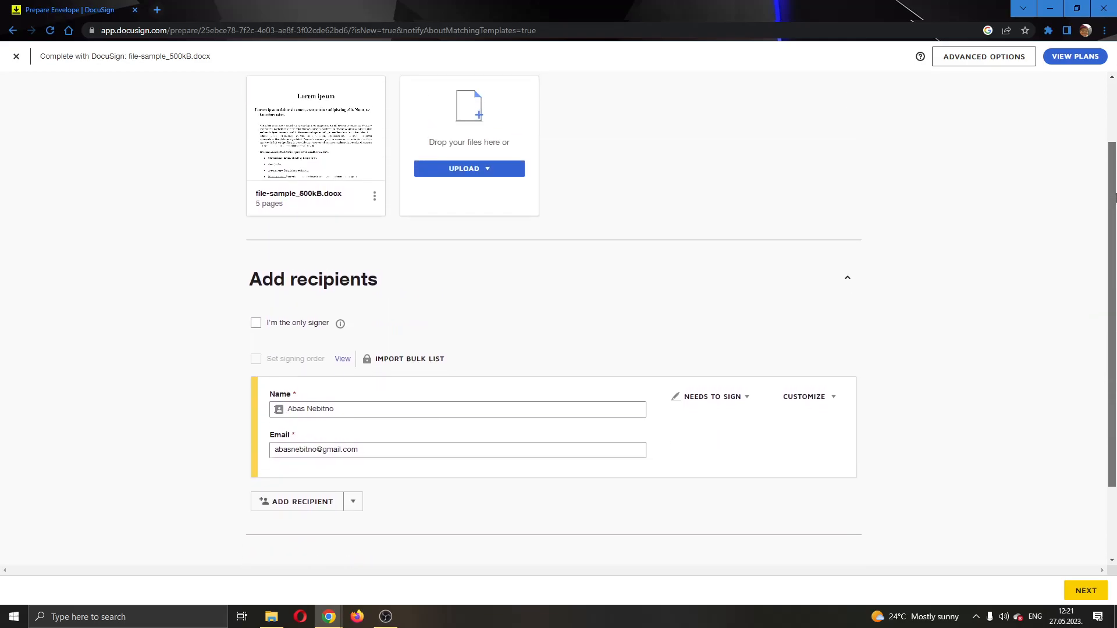
scroll("down", 3)
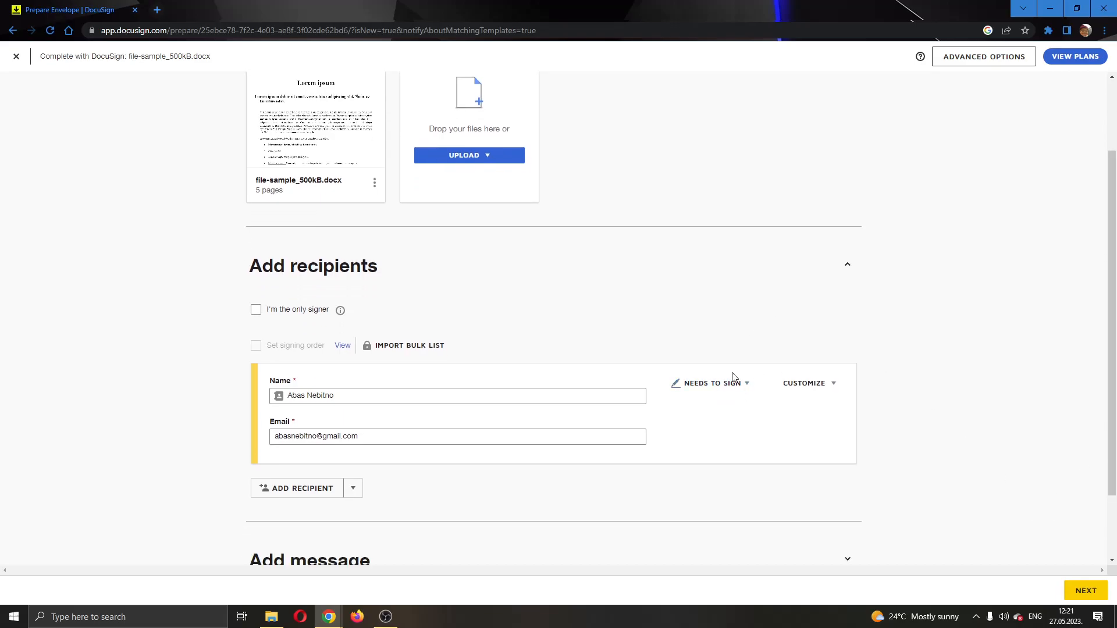
left_click(1084, 591)
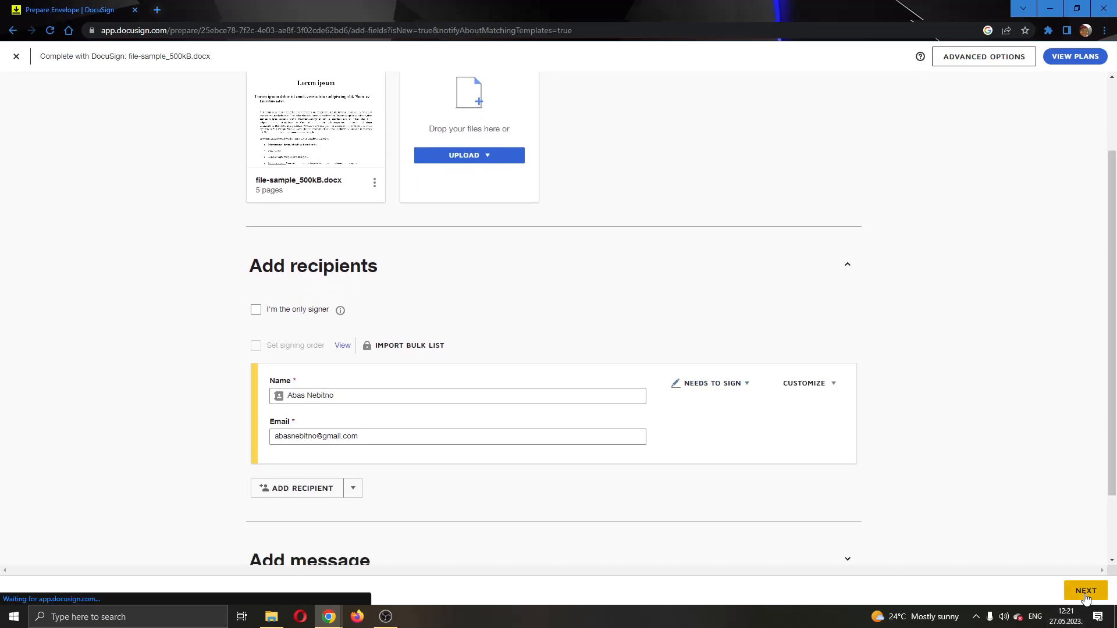
Let the Add Fields editor load on file-sample_500kB.docx with no fields placed yet.
left_click(1083, 591)
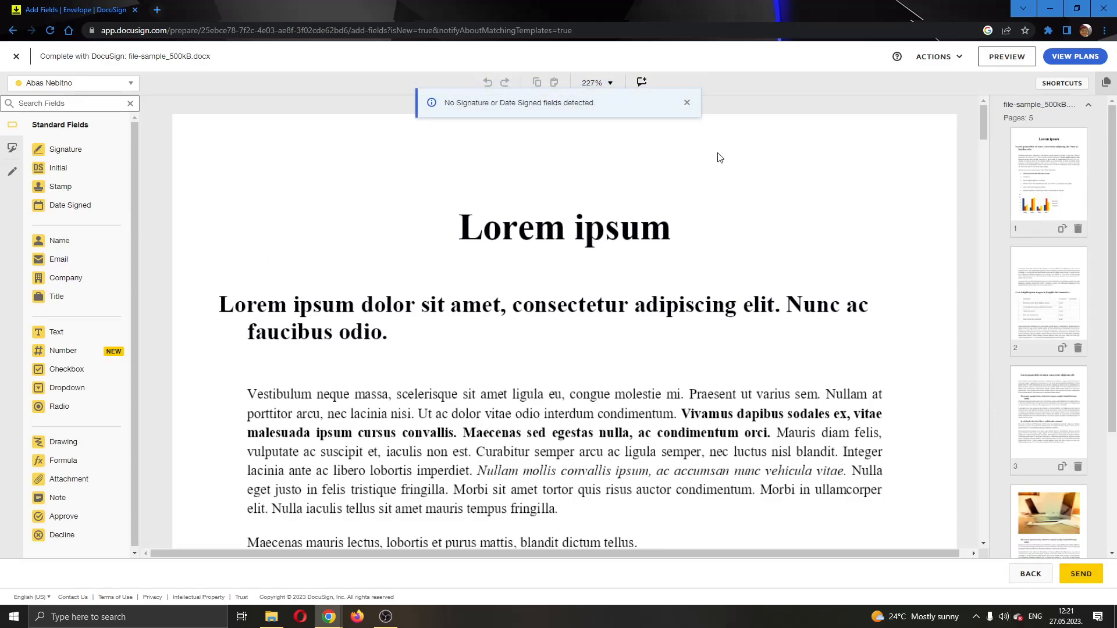
mouse_move(520, 164)
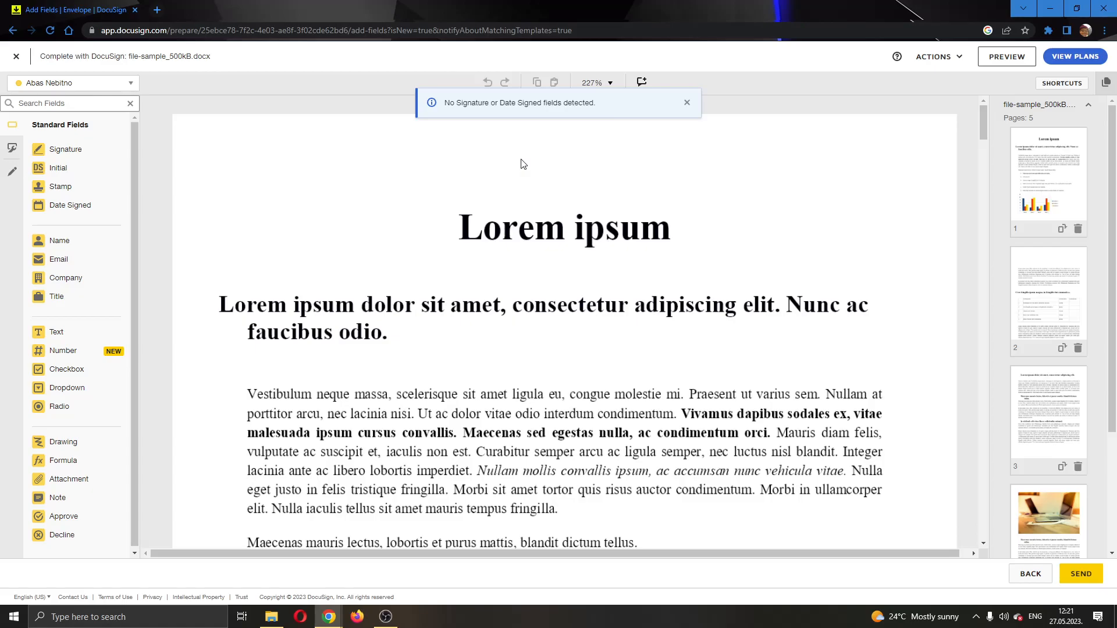
left_click(687, 102)
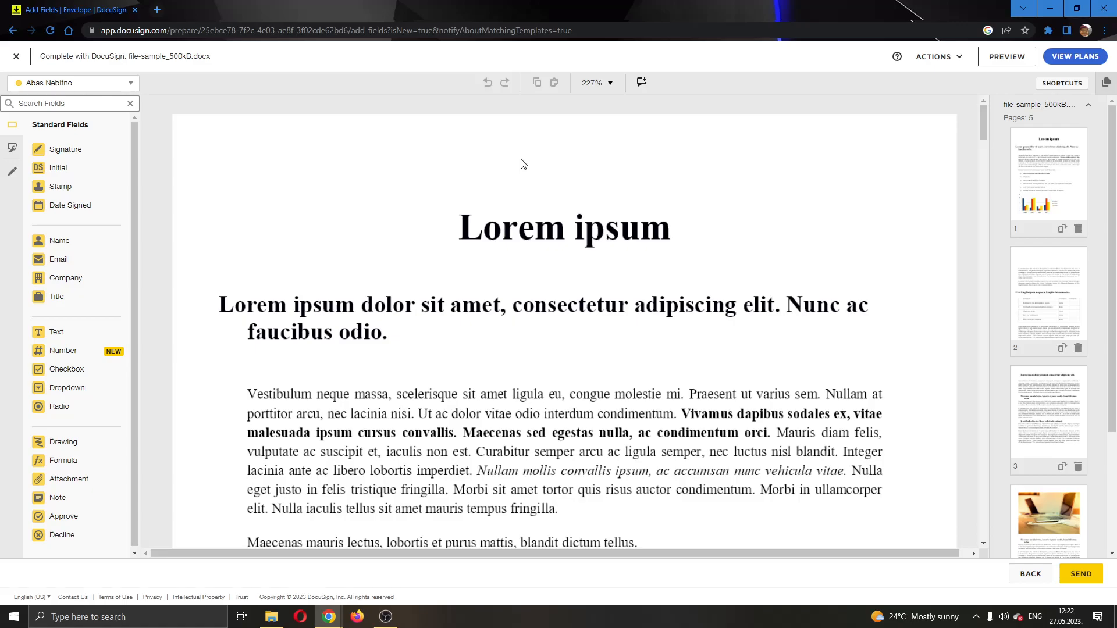
mouse_move(476, 151)
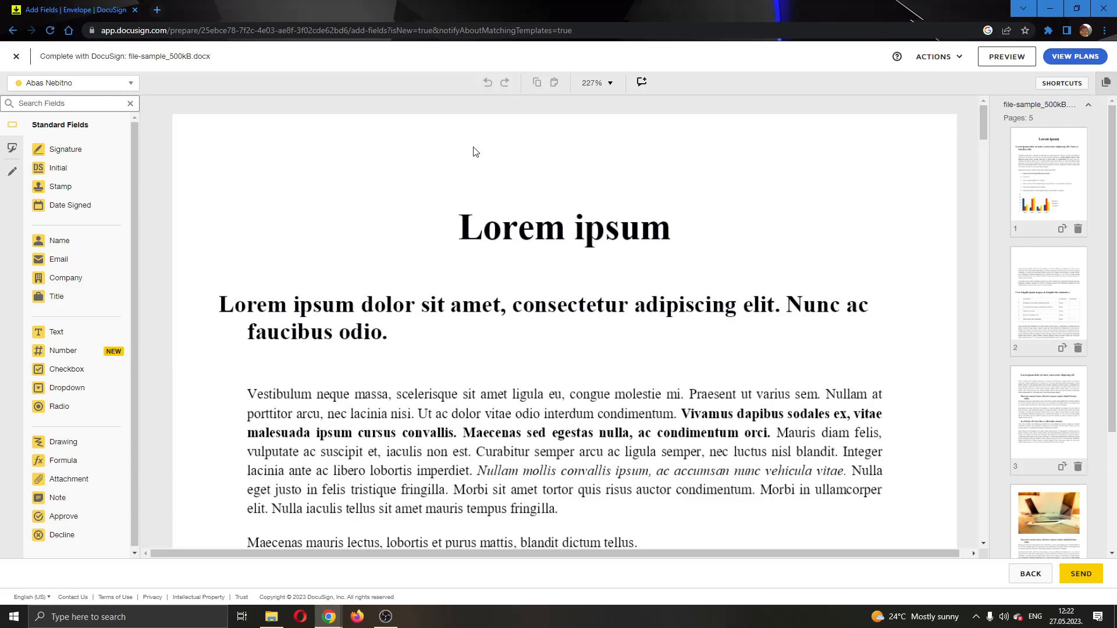